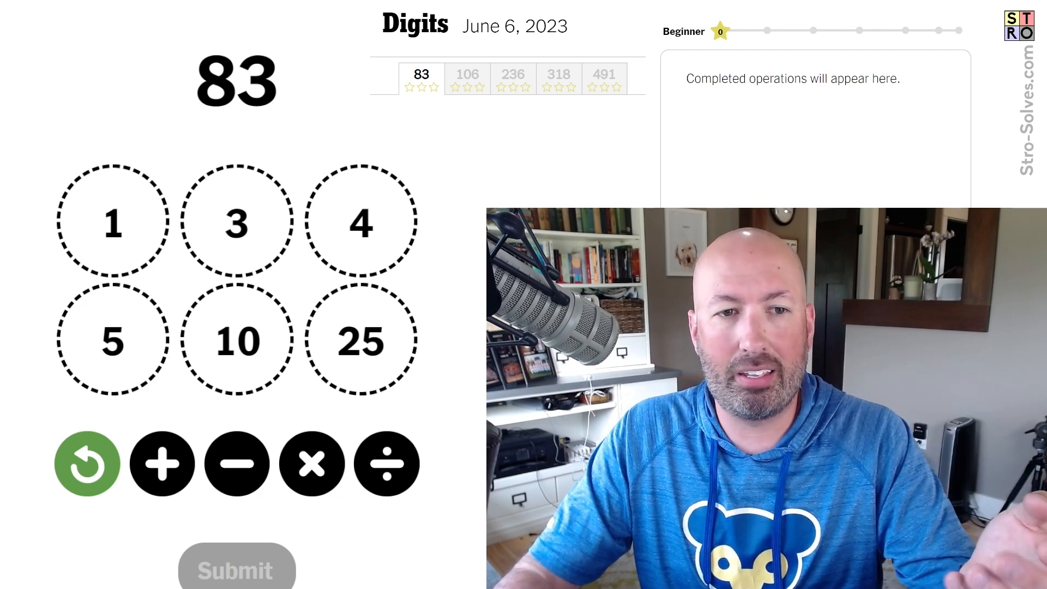
mouse_move(264, 87)
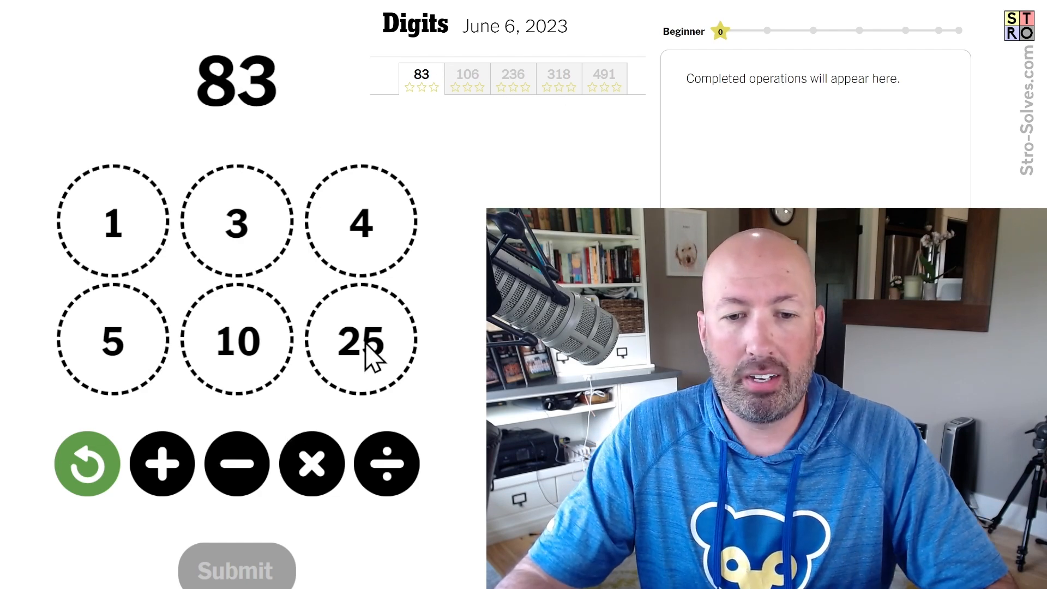
- Reach 83 via 25−5=20, 20×4=80, then 80+3, and submit
click(361, 340)
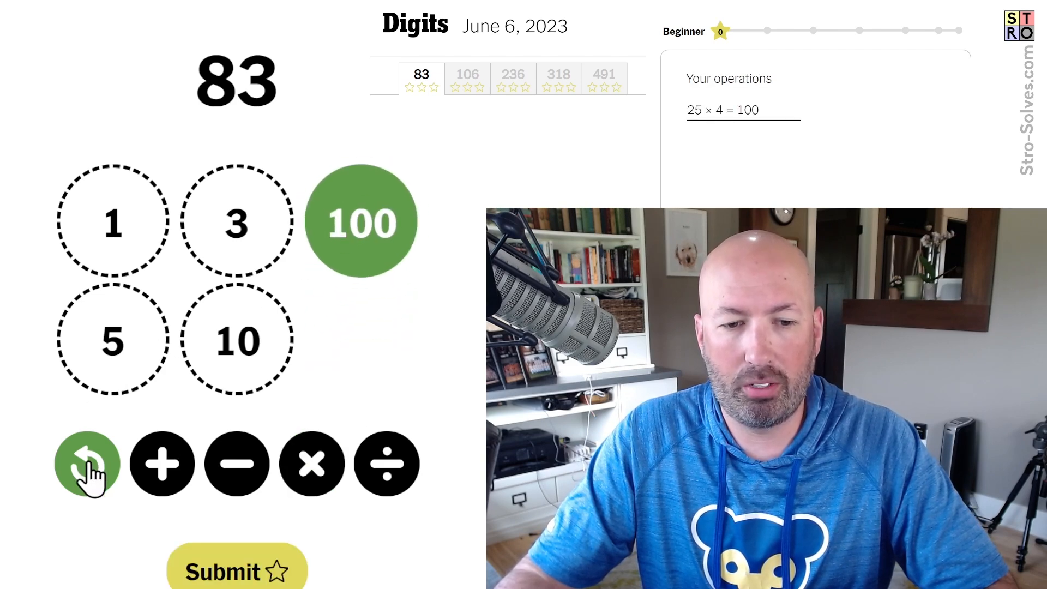
click(85, 463)
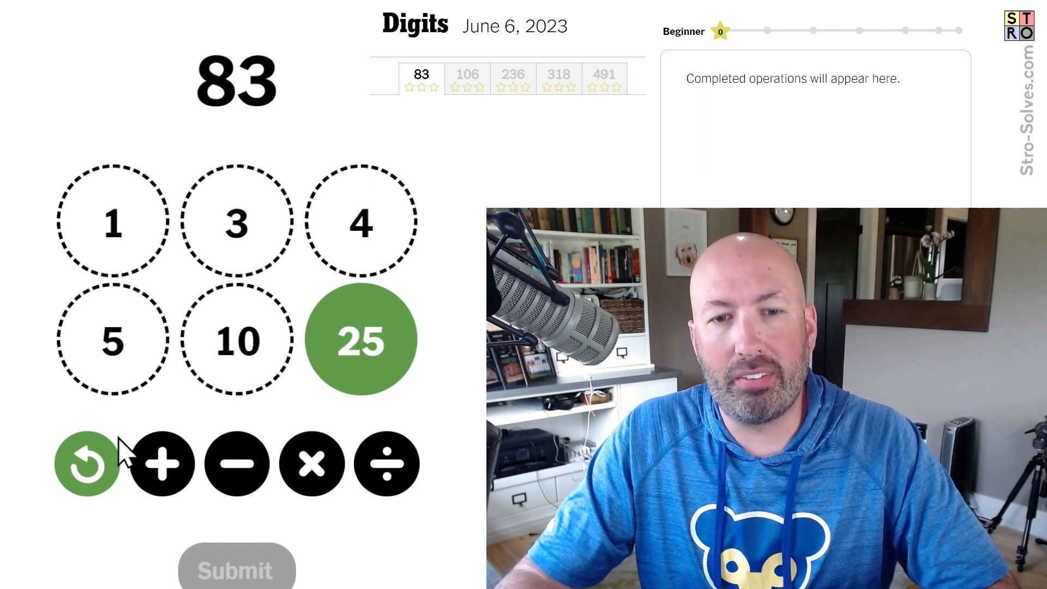
mouse_move(377, 261)
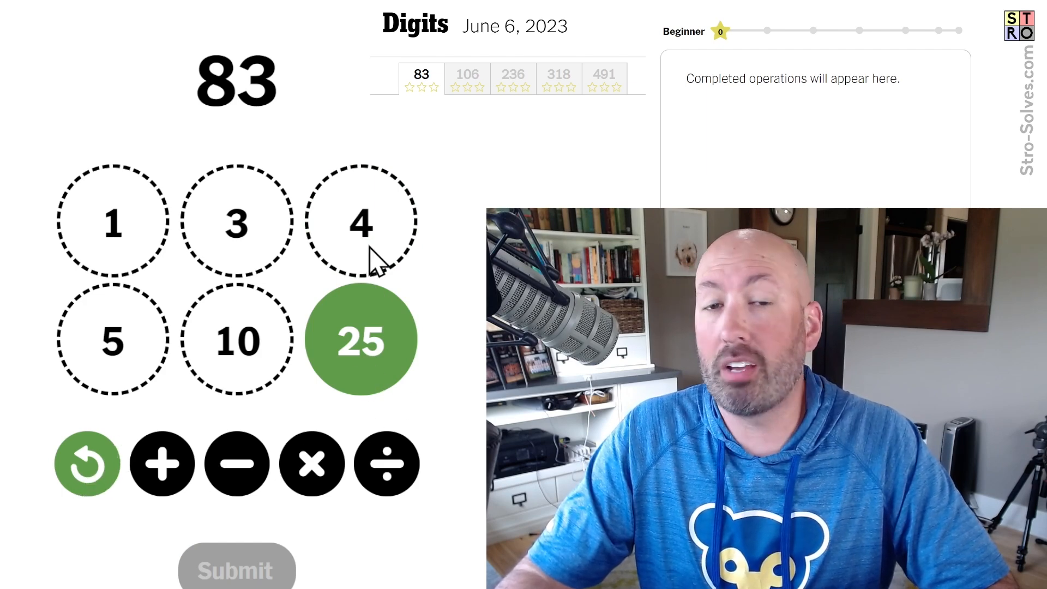
mouse_move(303, 381)
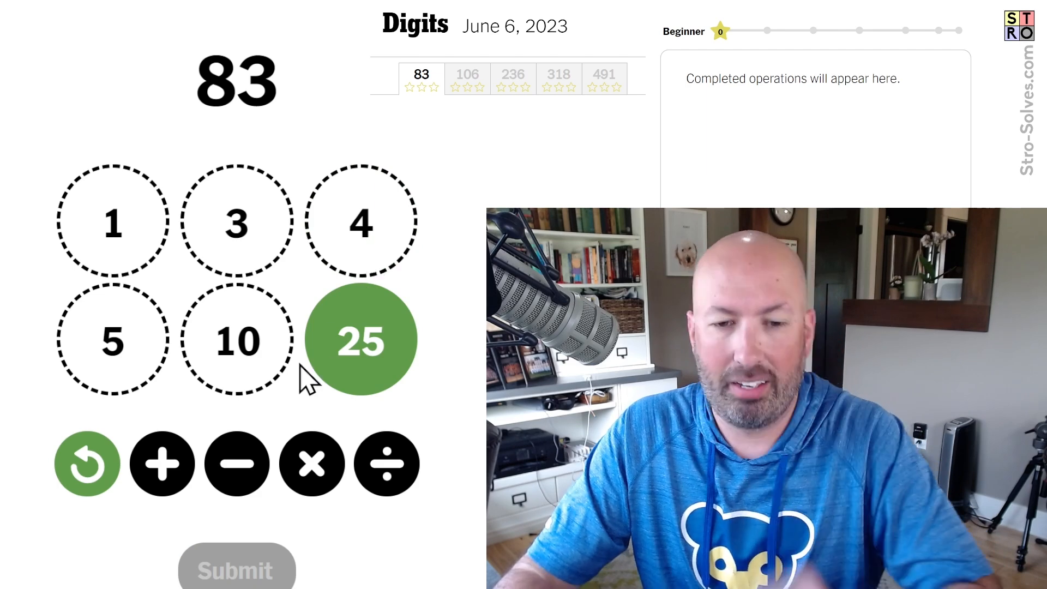
click(235, 464)
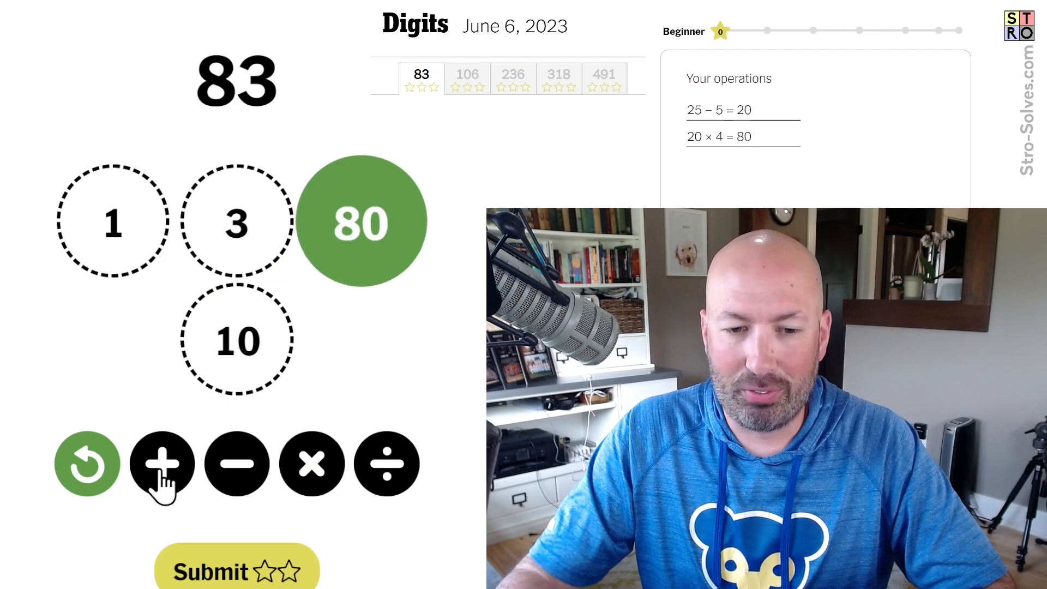
click(236, 570)
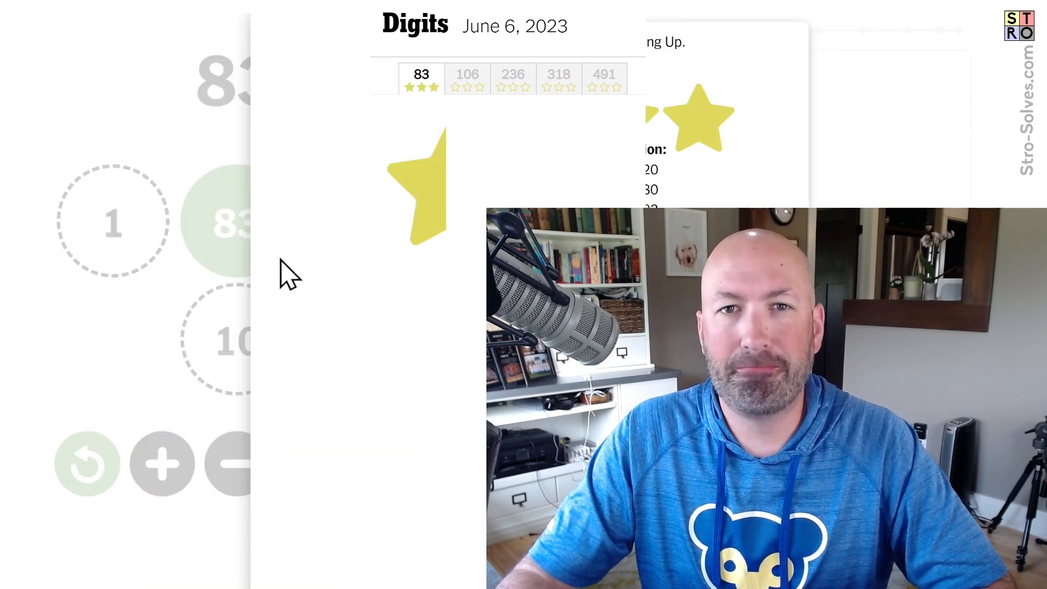
- Dismiss the results and build 106 from 10×10=100 plus a 6 made from 2 and 3
click(467, 77)
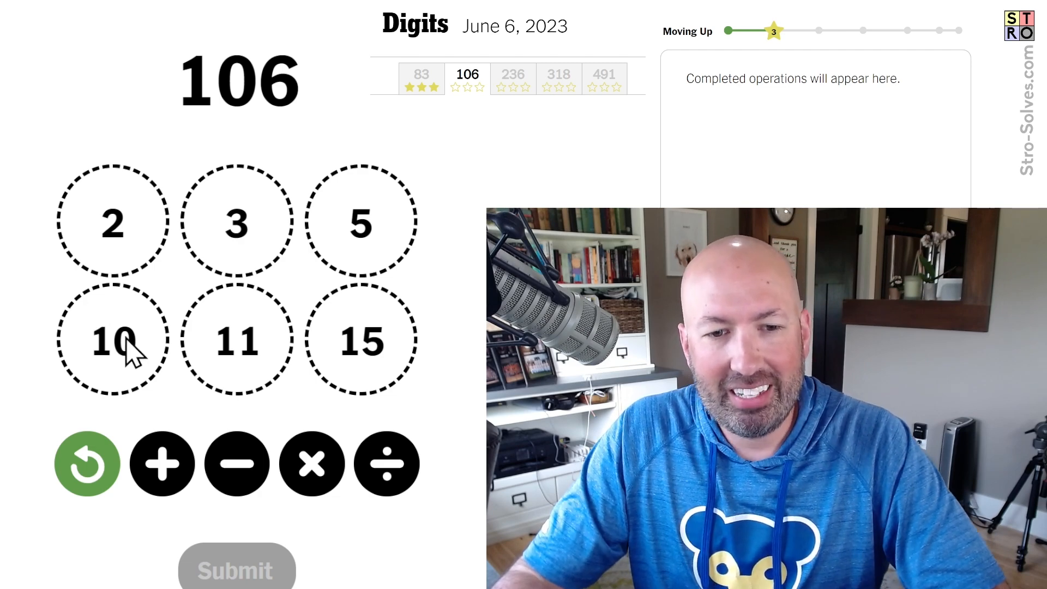
mouse_move(354, 360)
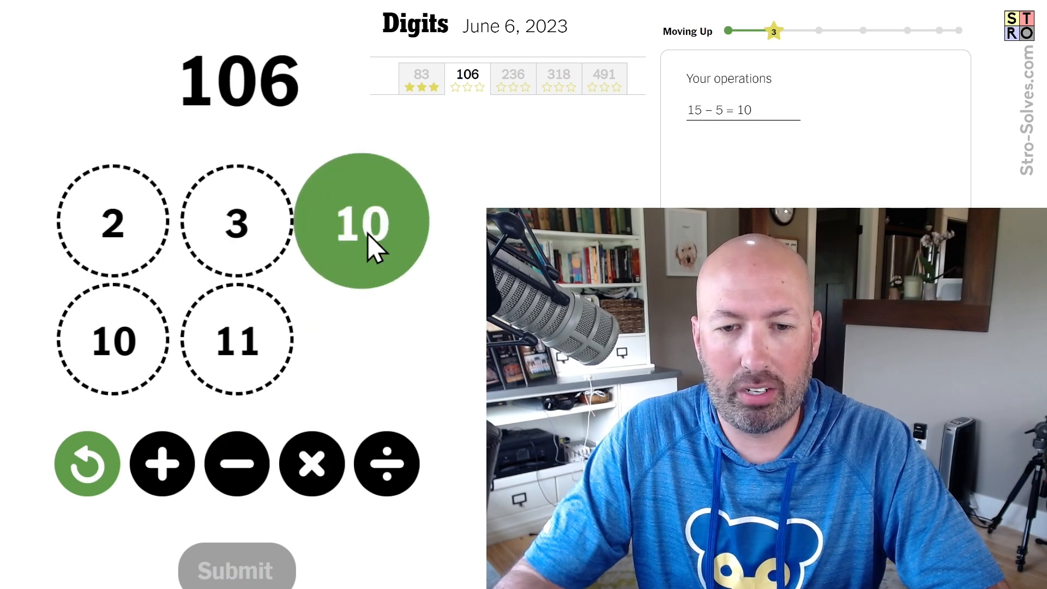
click(312, 464)
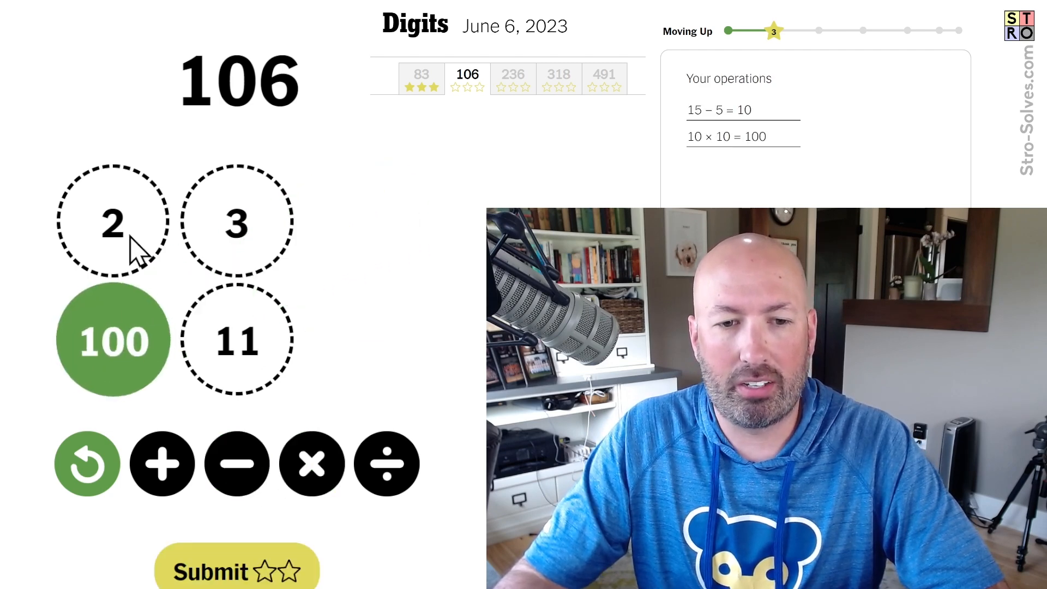
click(311, 464)
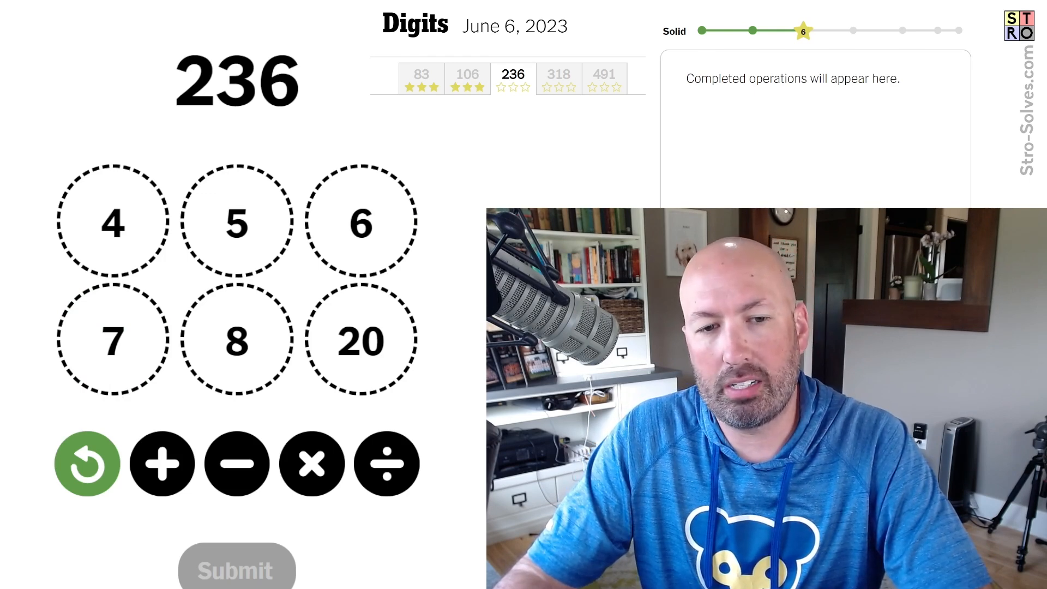
mouse_move(102, 230)
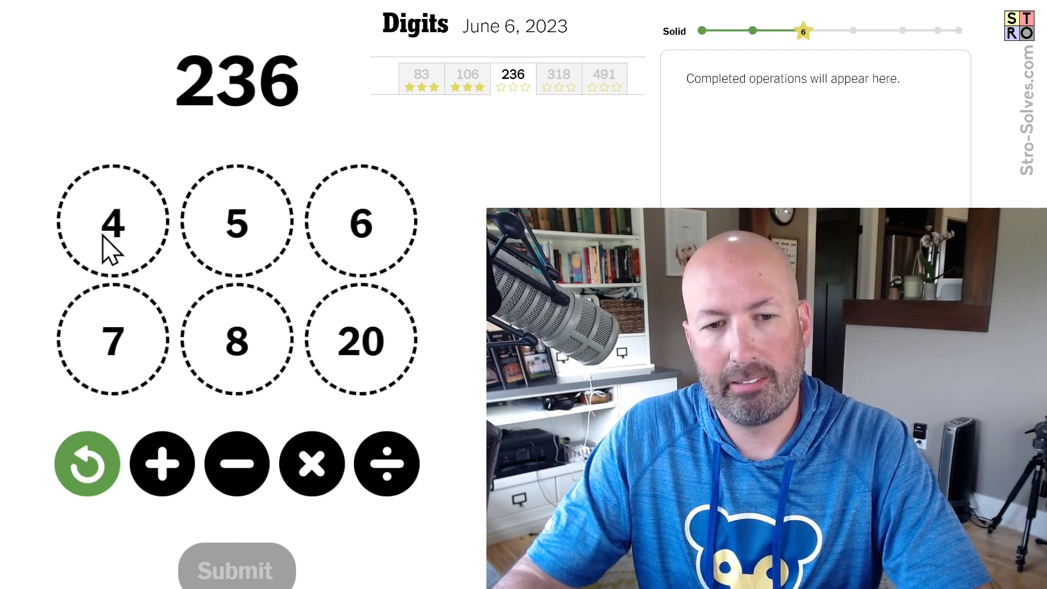
mouse_move(127, 391)
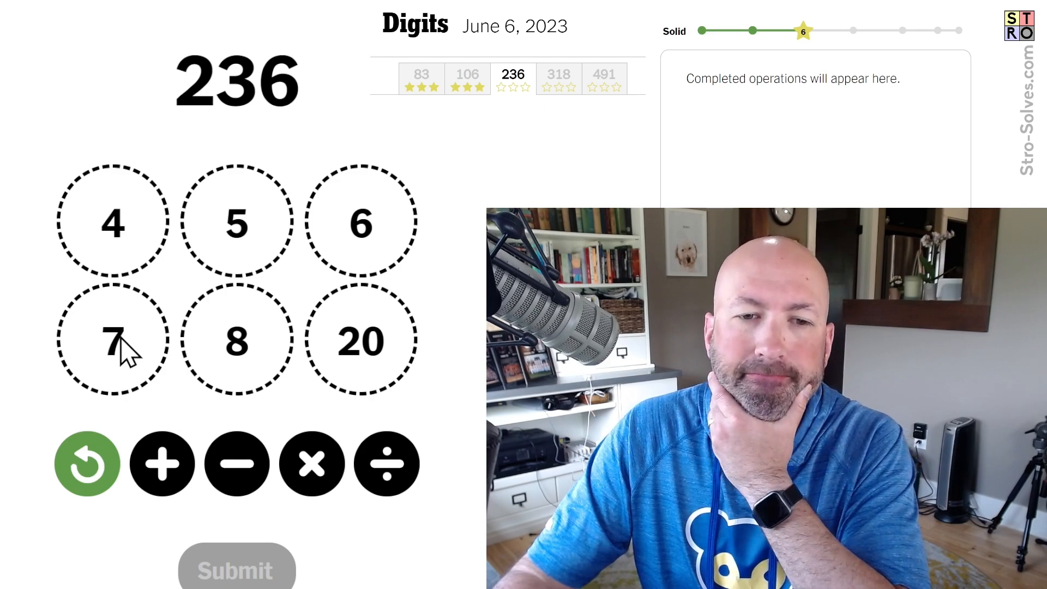
mouse_move(369, 319)
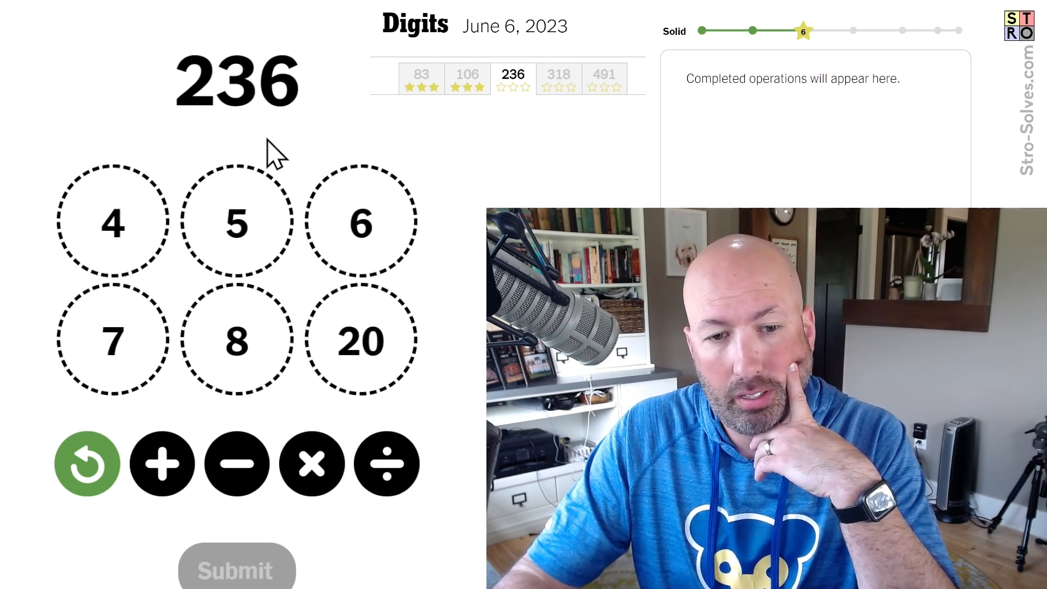
mouse_move(148, 378)
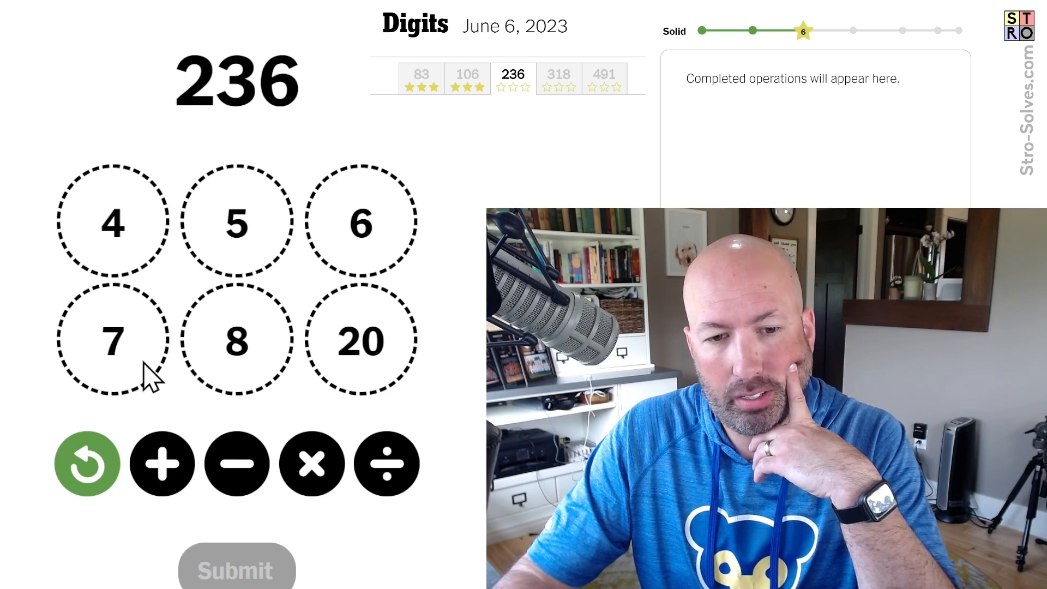
mouse_move(196, 327)
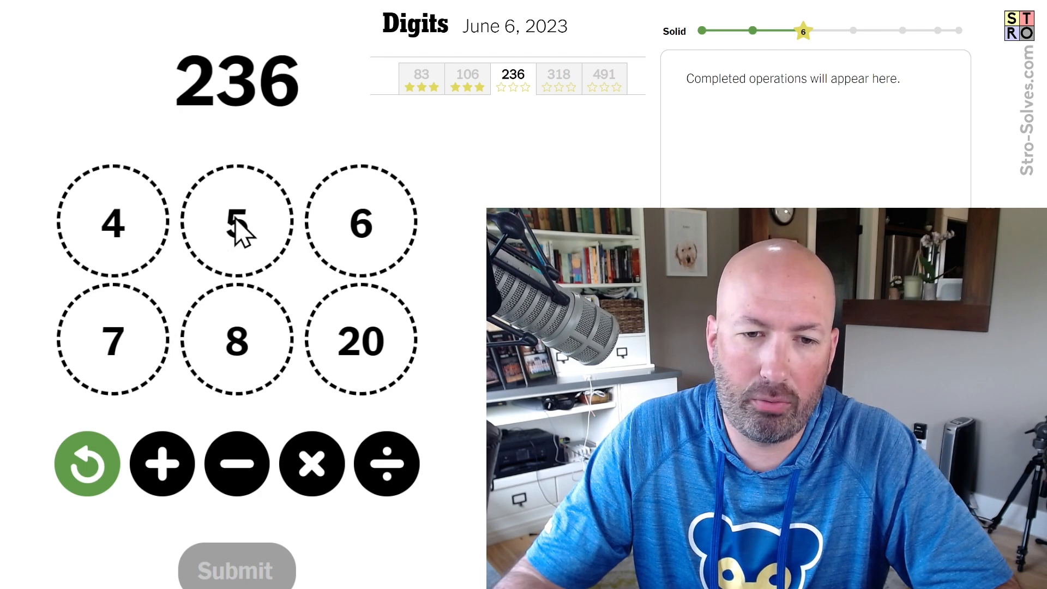
mouse_move(120, 247)
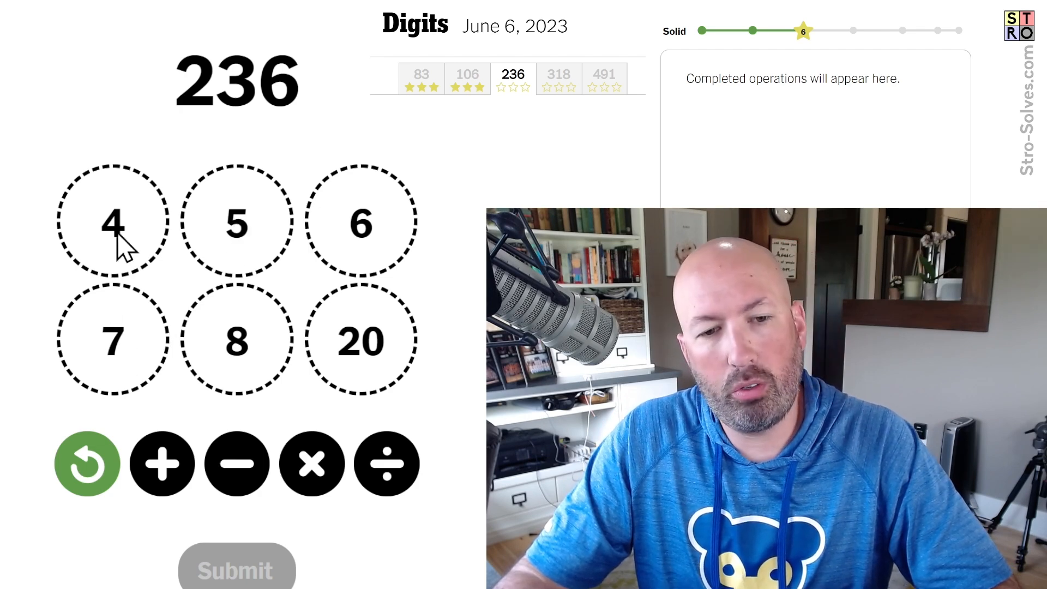
mouse_move(359, 241)
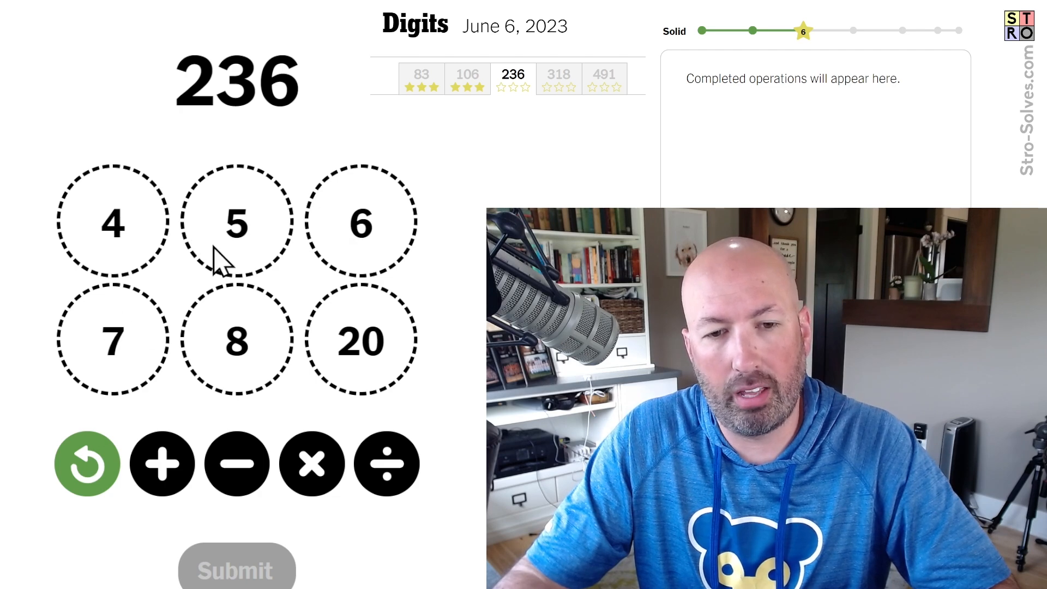
mouse_move(252, 242)
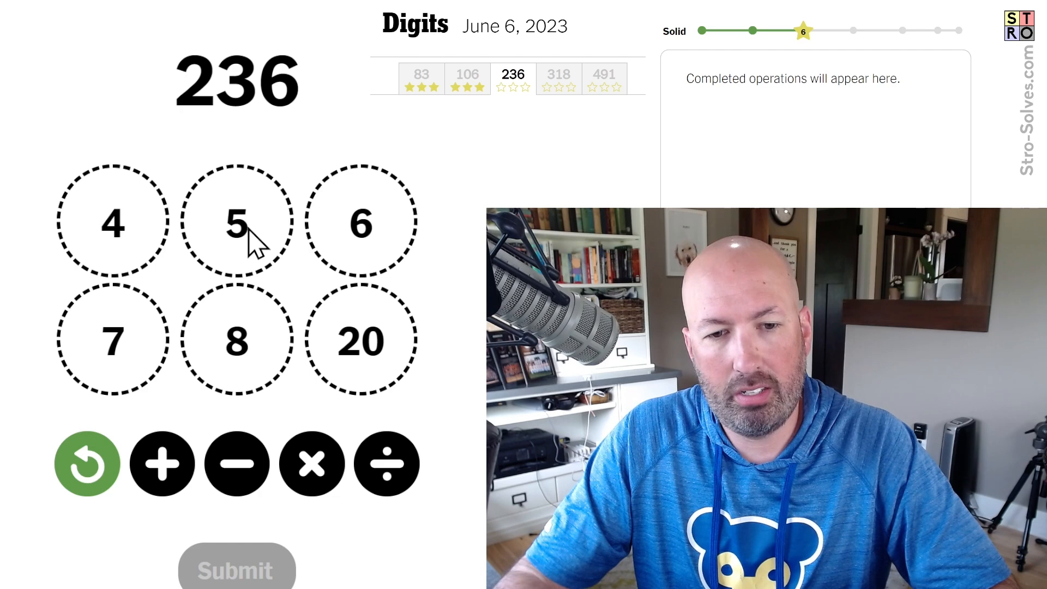
mouse_move(267, 234)
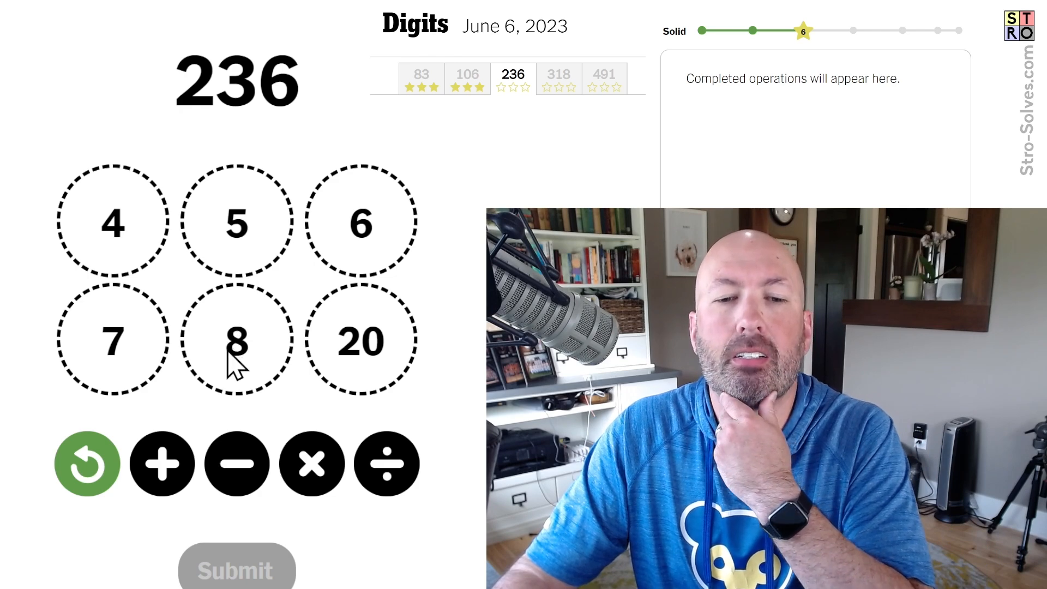
mouse_move(239, 240)
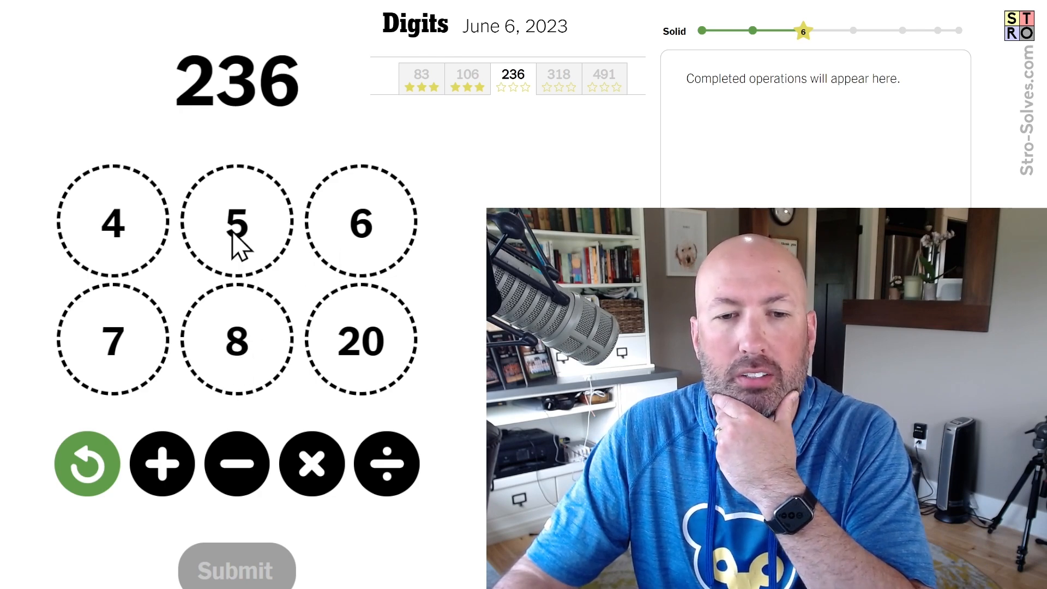
mouse_move(342, 360)
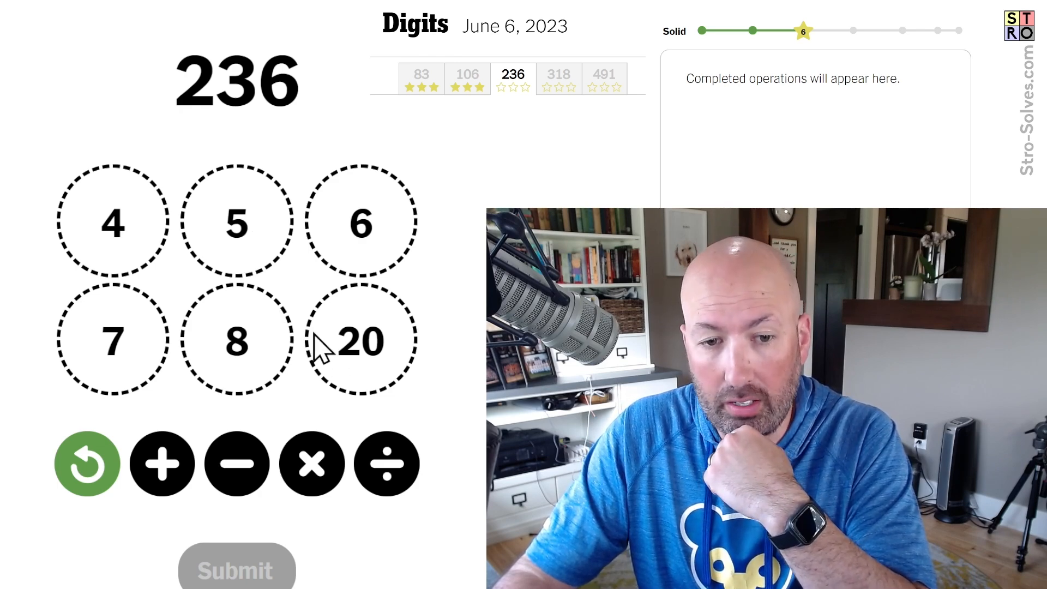
- Reach 236 via 7+5=12, 12×20=240, 8−4=4, then 240−4, and submit
click(112, 340)
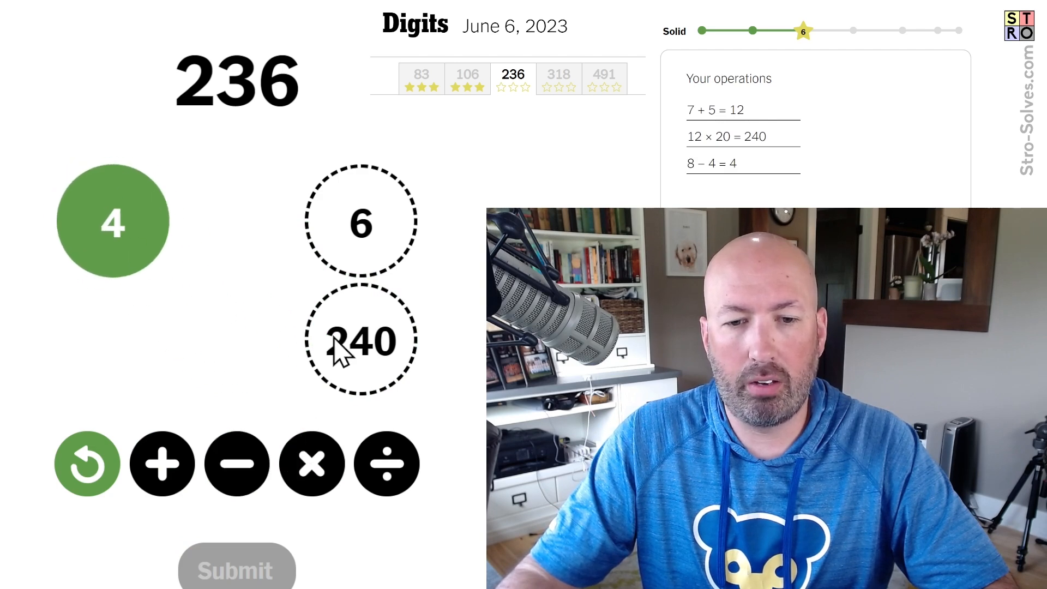
click(359, 341)
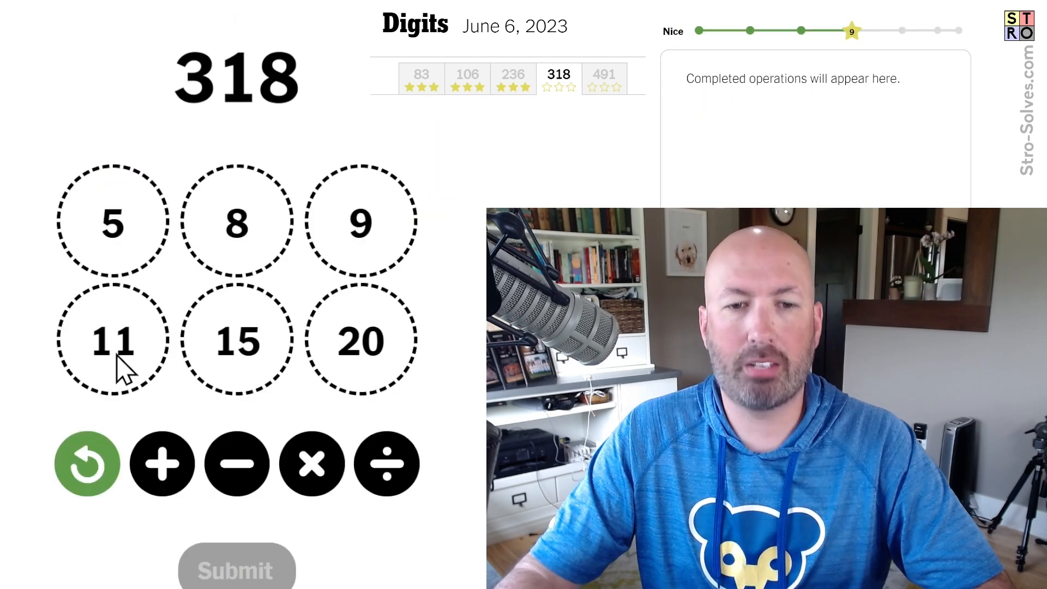
mouse_move(23, 104)
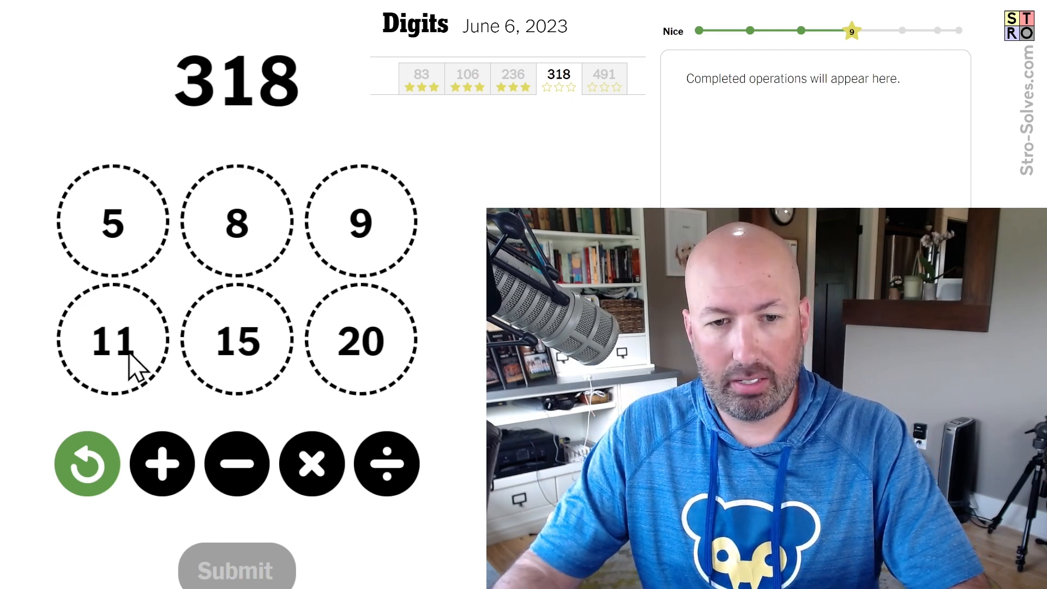
mouse_move(181, 257)
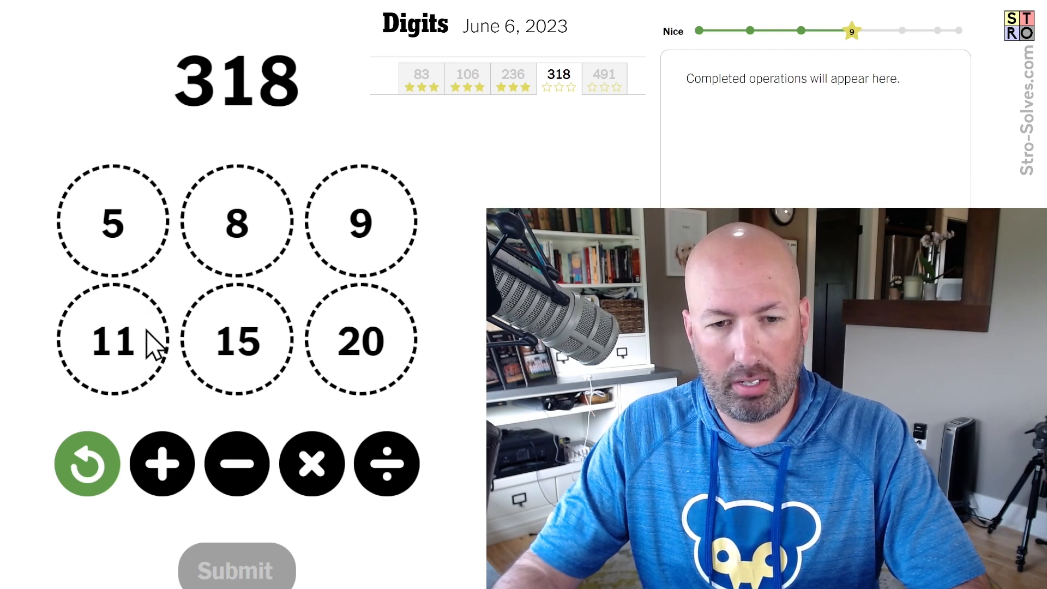
mouse_move(220, 250)
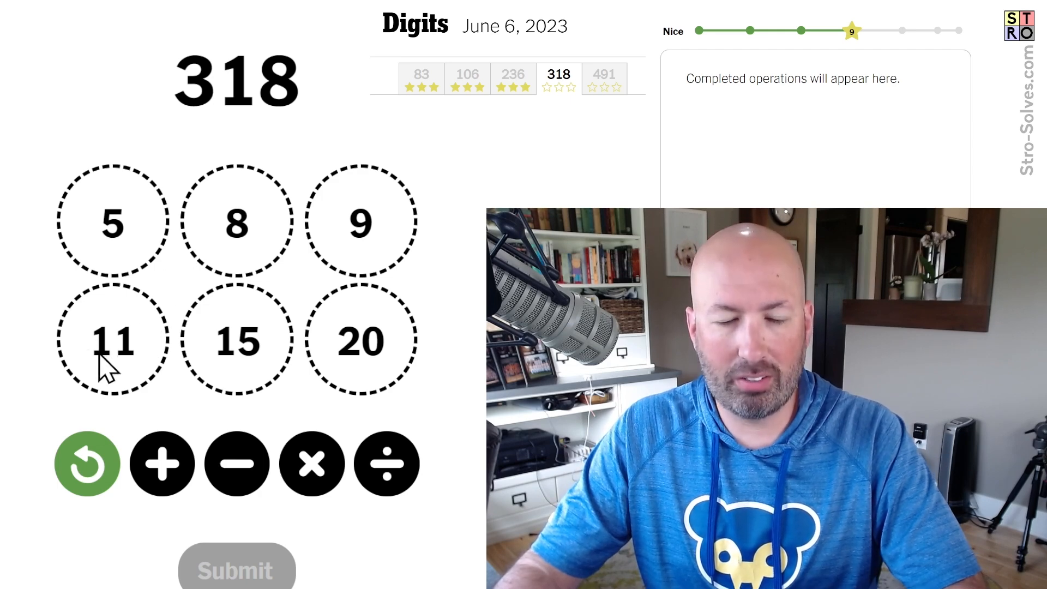
mouse_move(235, 260)
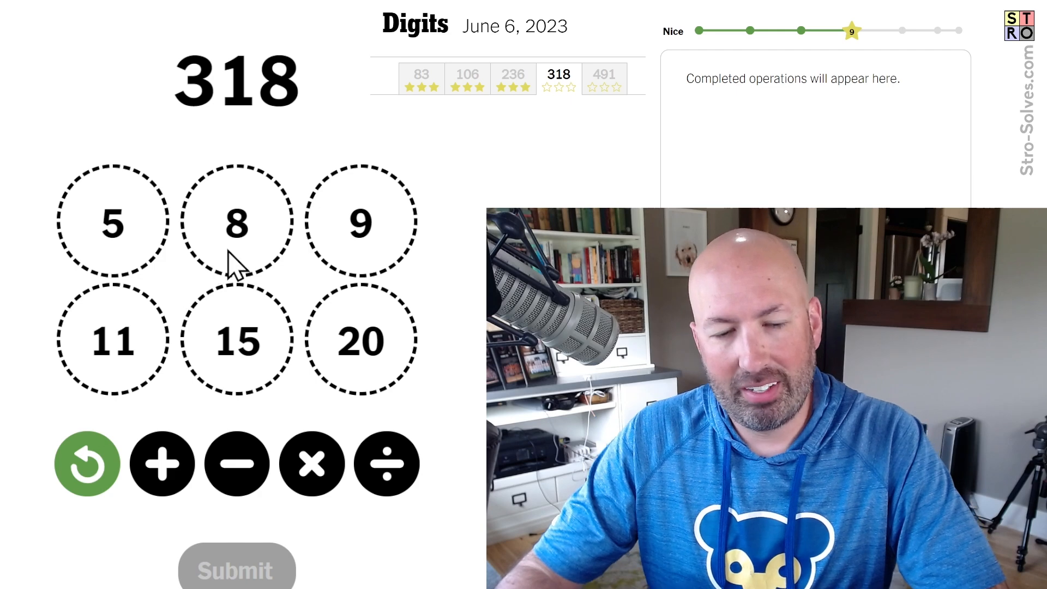
mouse_move(124, 300)
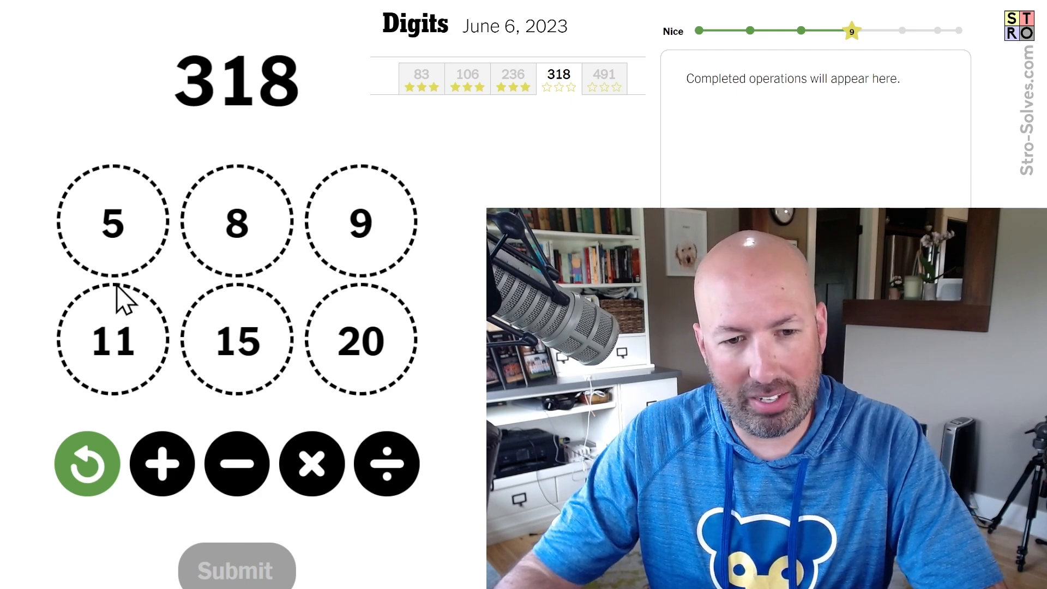
mouse_move(125, 267)
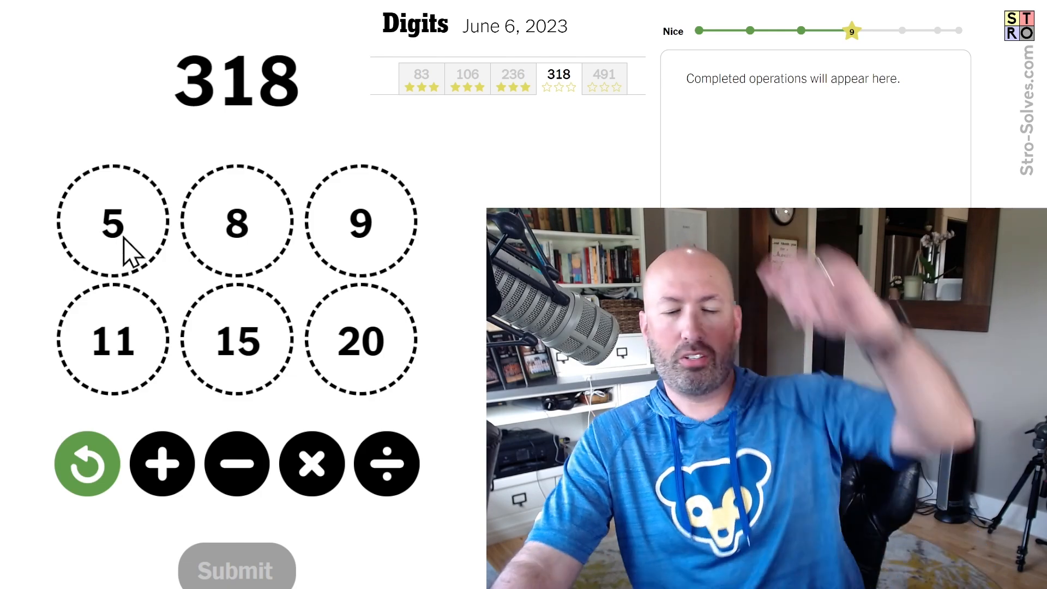
mouse_move(114, 354)
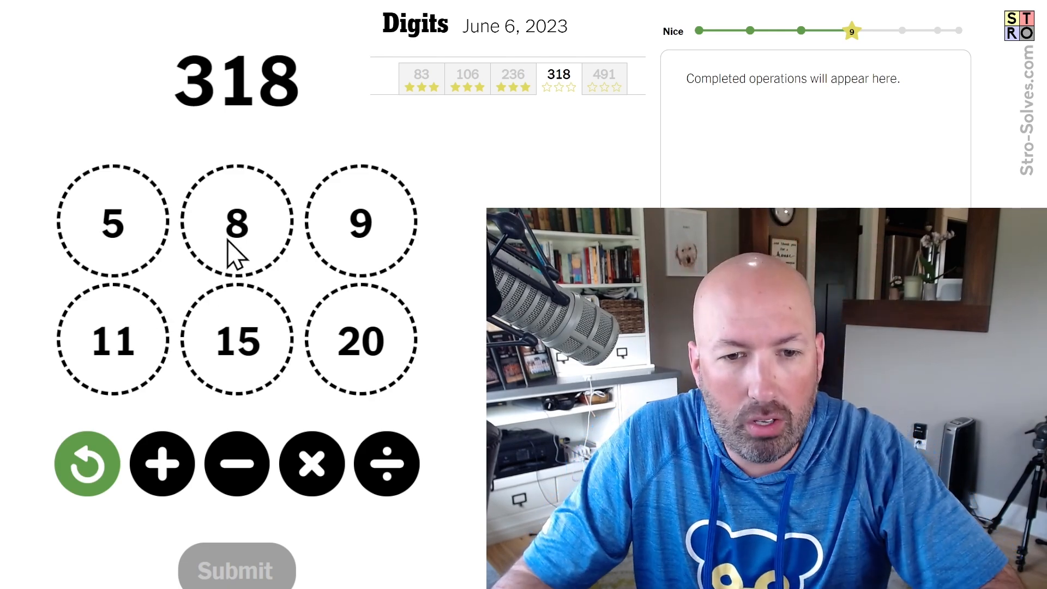
- Solve 318 with 8+5, 13−11, 2×9, 20×15, then 300+18, and submit
click(236, 221)
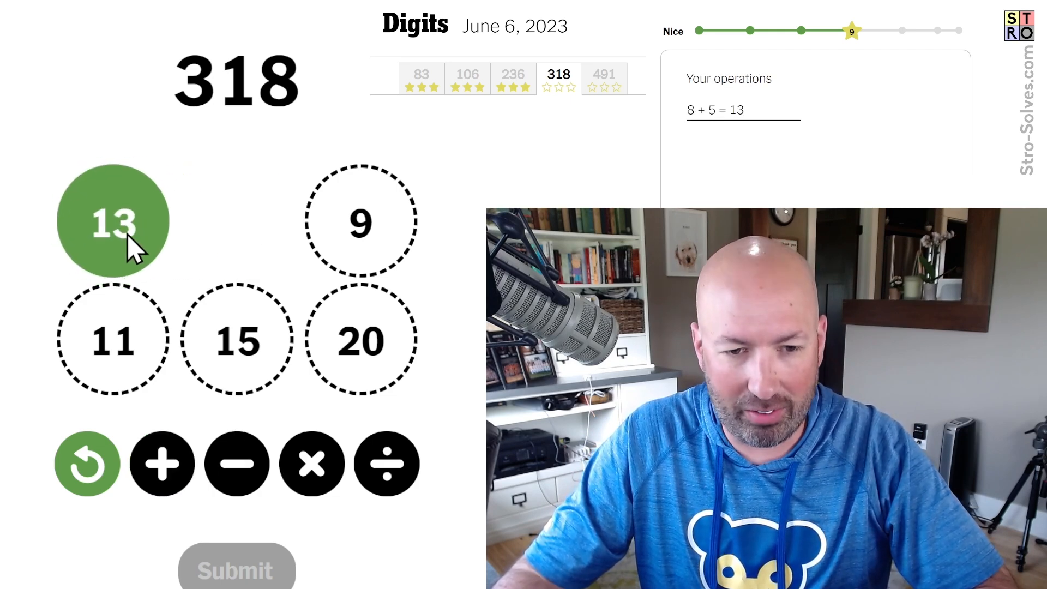
click(113, 339)
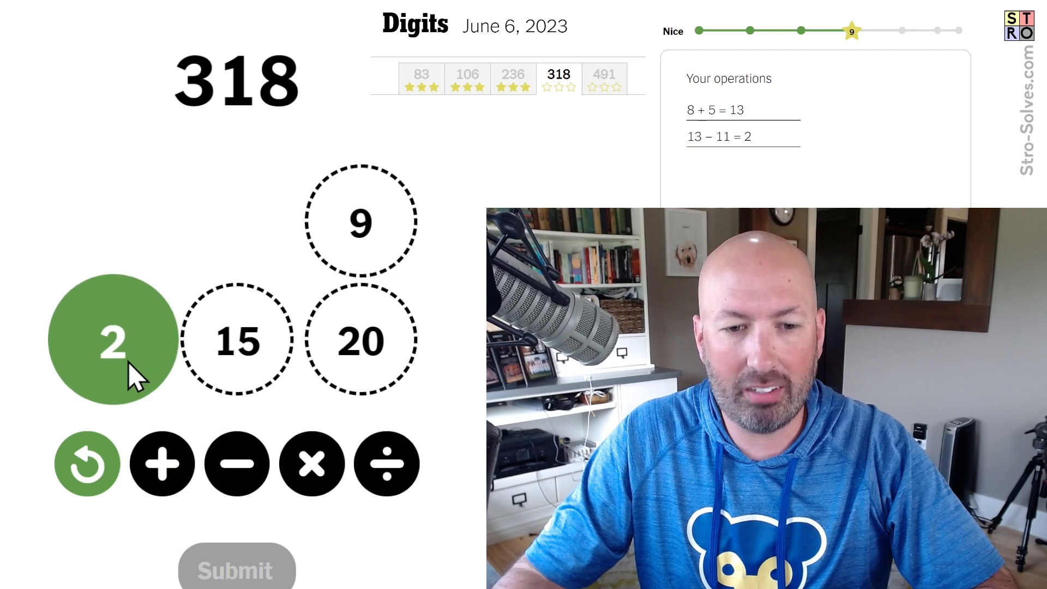
click(311, 463)
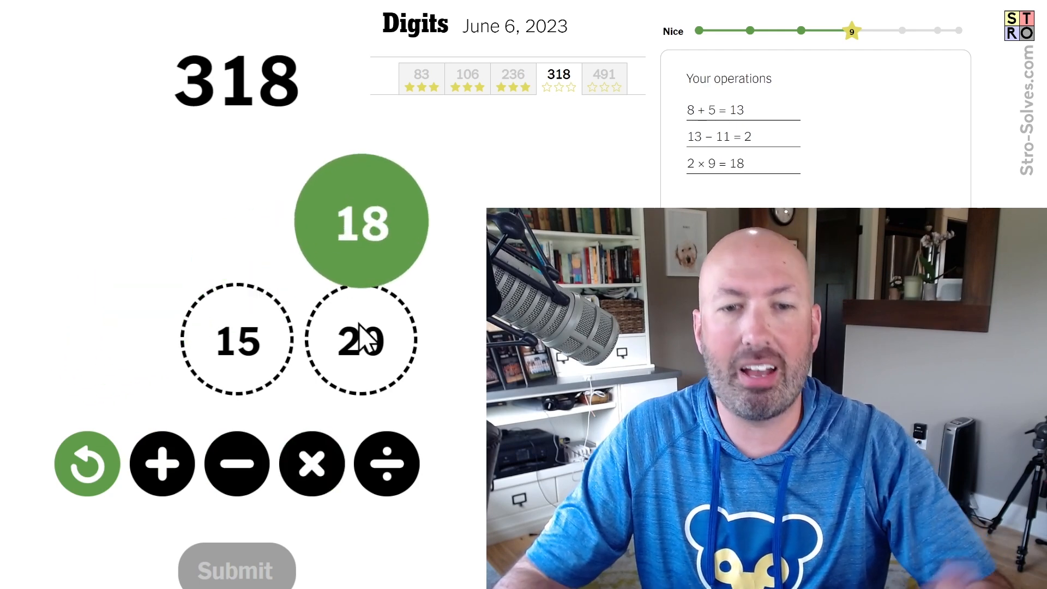
click(312, 463)
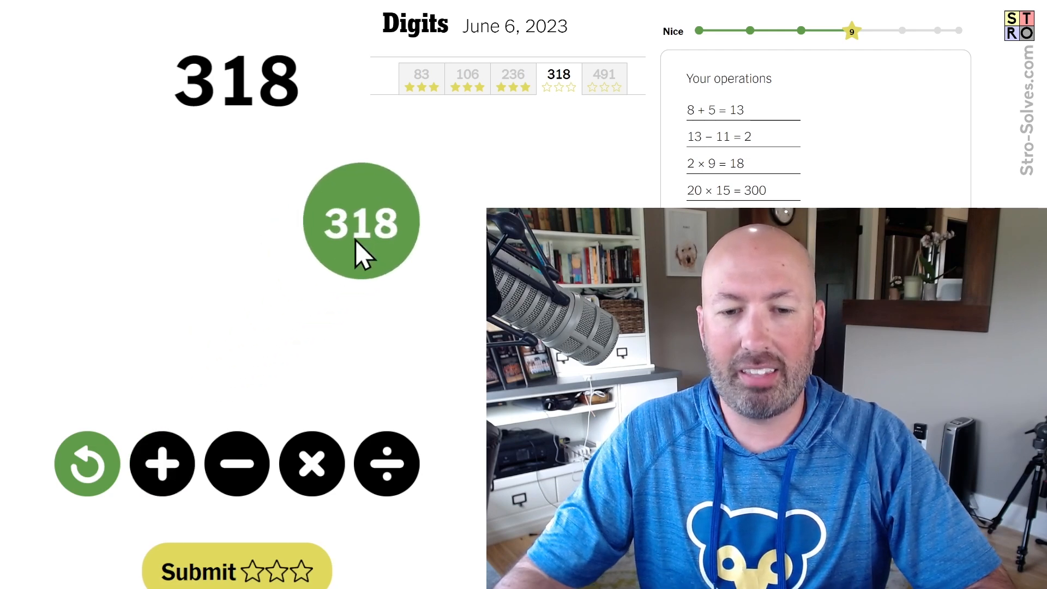
click(237, 571)
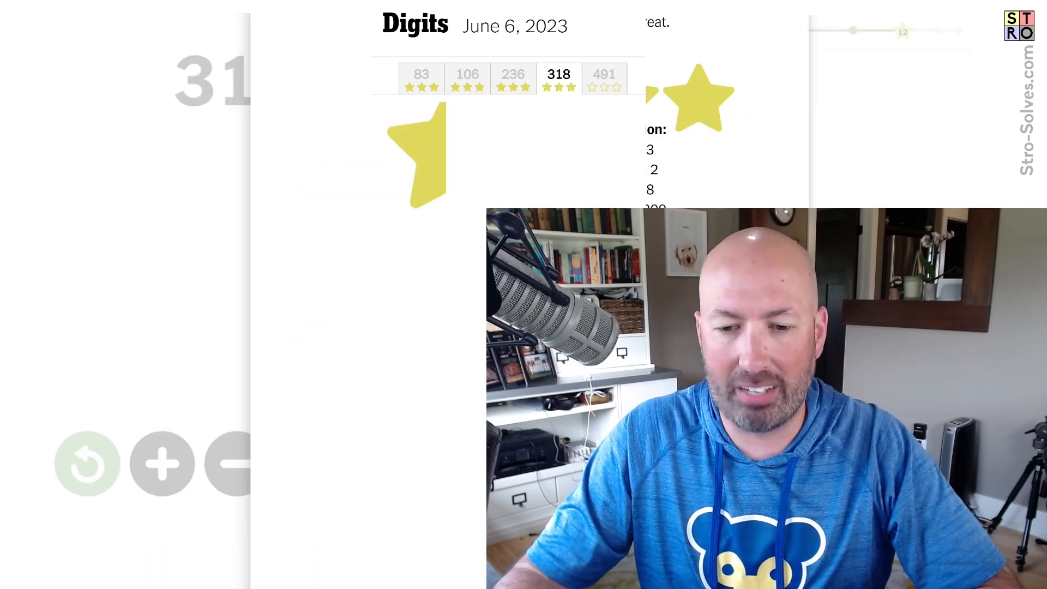
- Close the results popup to open the final 491 puzzle
click(603, 74)
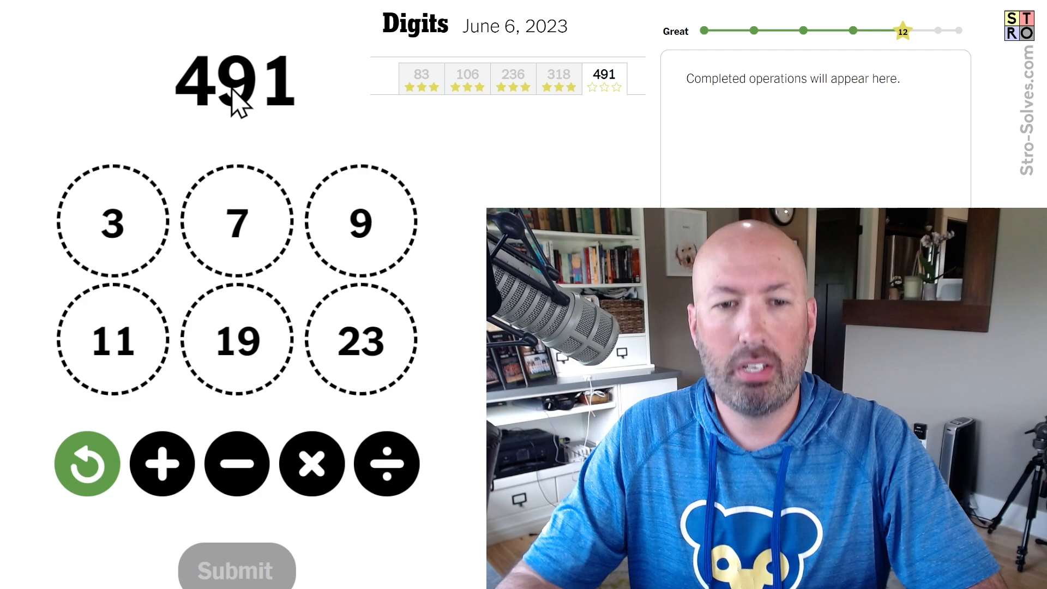
mouse_move(203, 124)
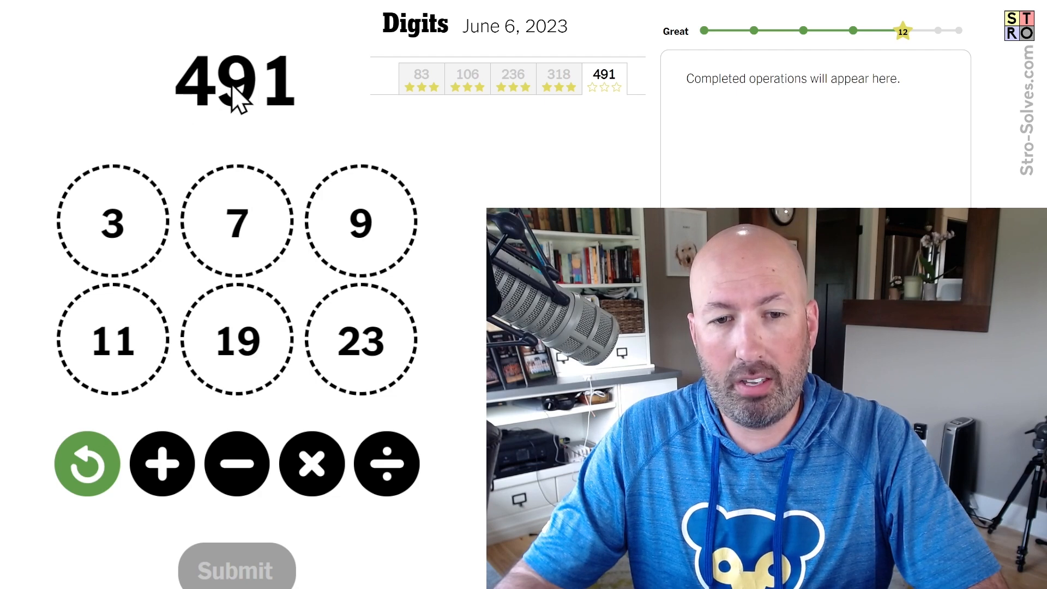
mouse_move(257, 227)
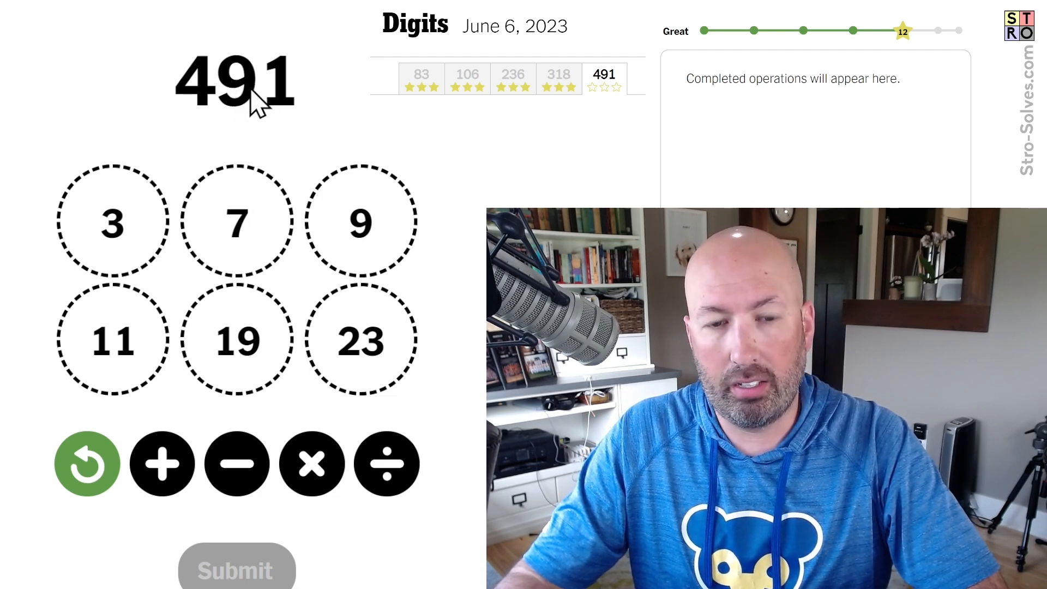
mouse_move(244, 351)
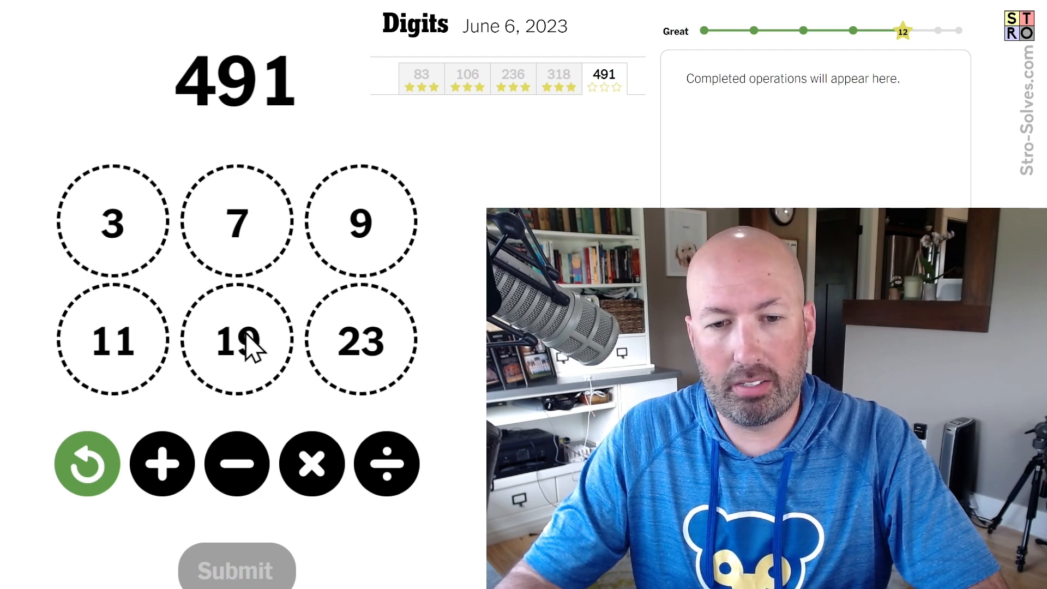
mouse_move(133, 374)
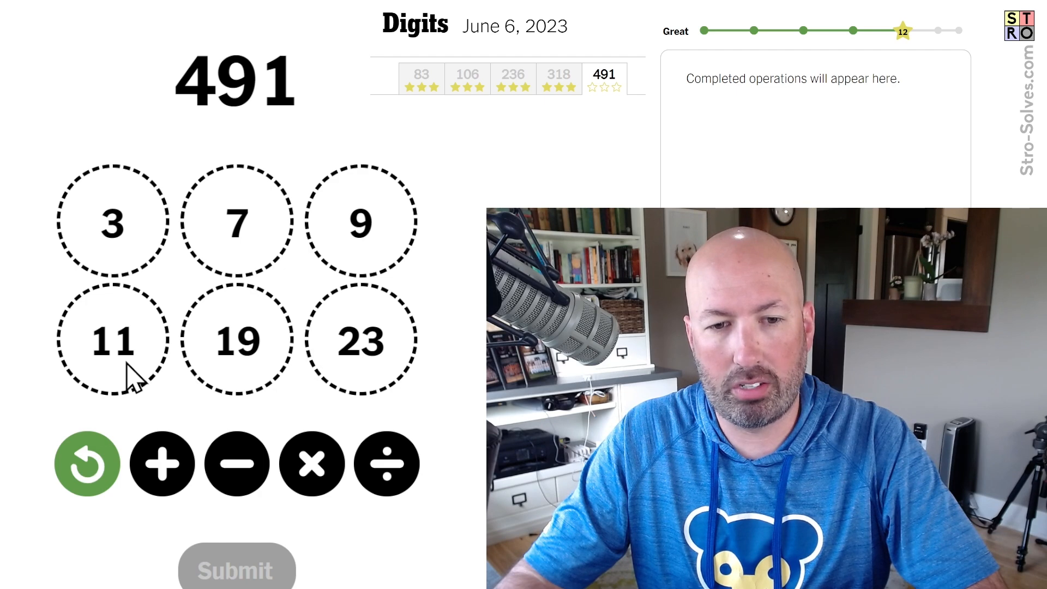
mouse_move(175, 336)
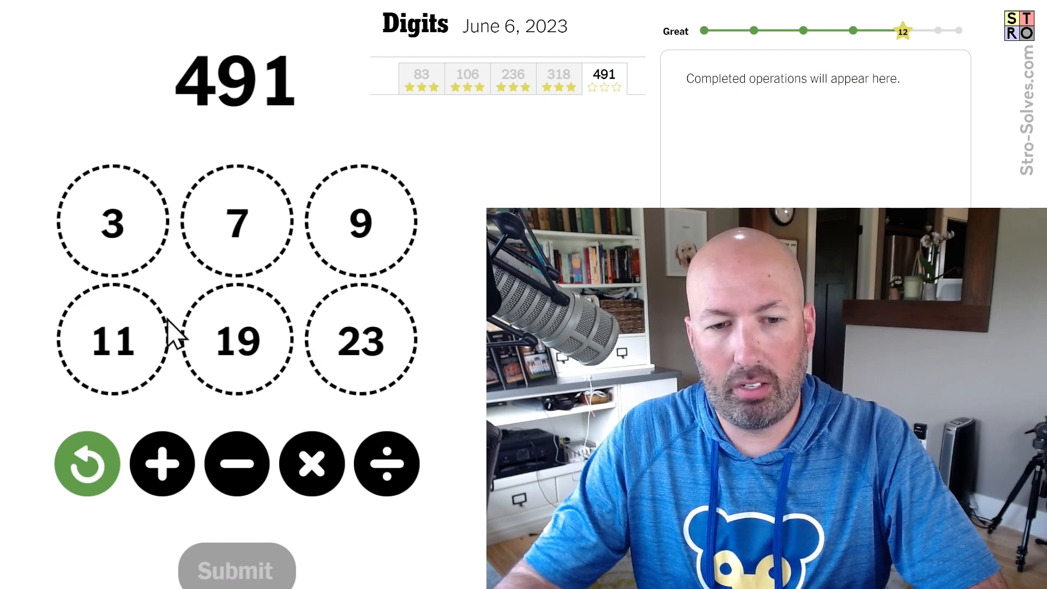
mouse_move(227, 344)
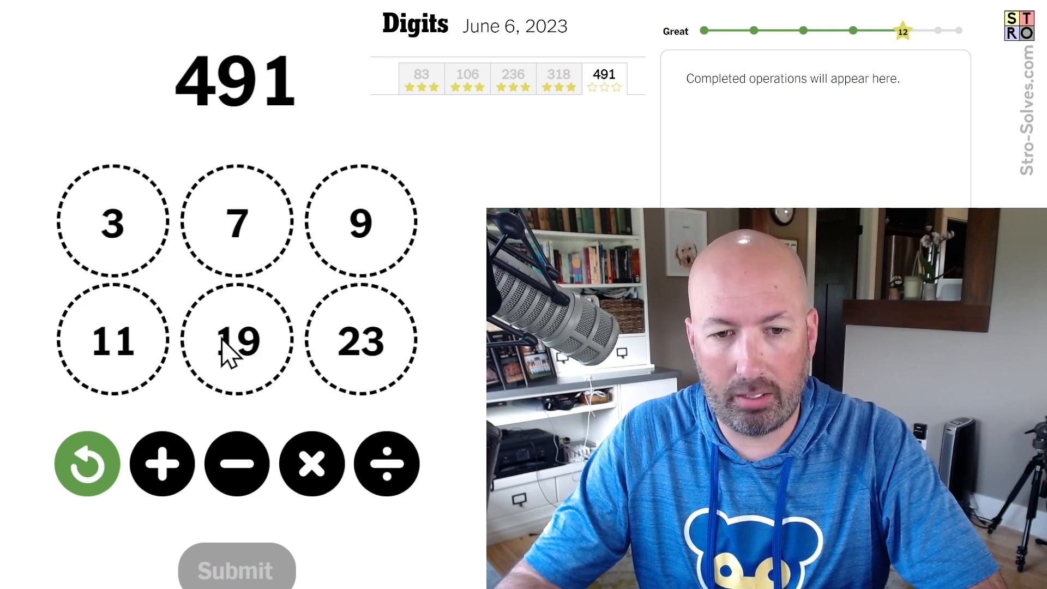
mouse_move(237, 371)
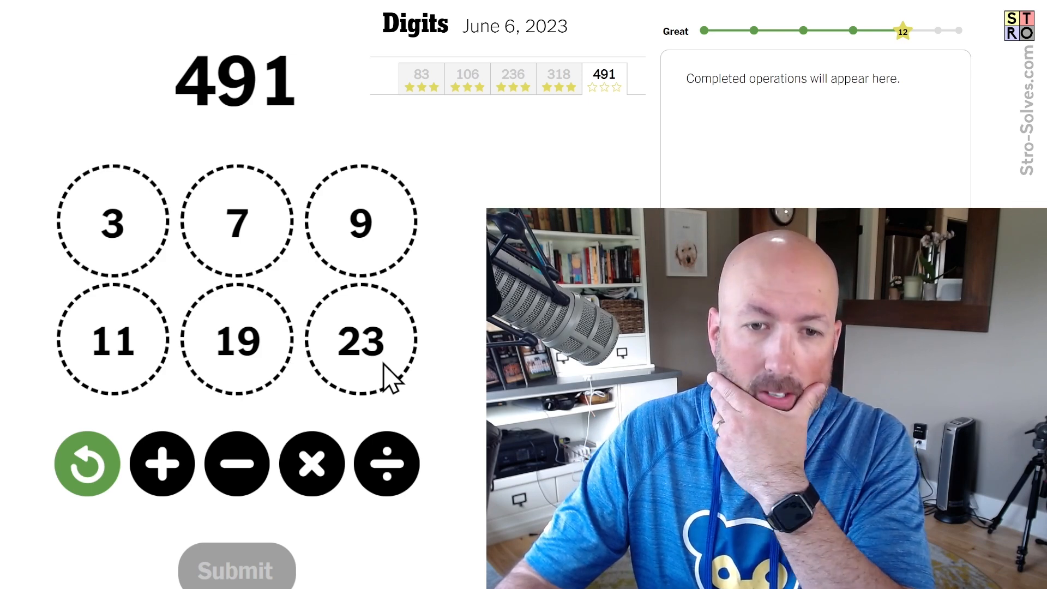
mouse_move(233, 86)
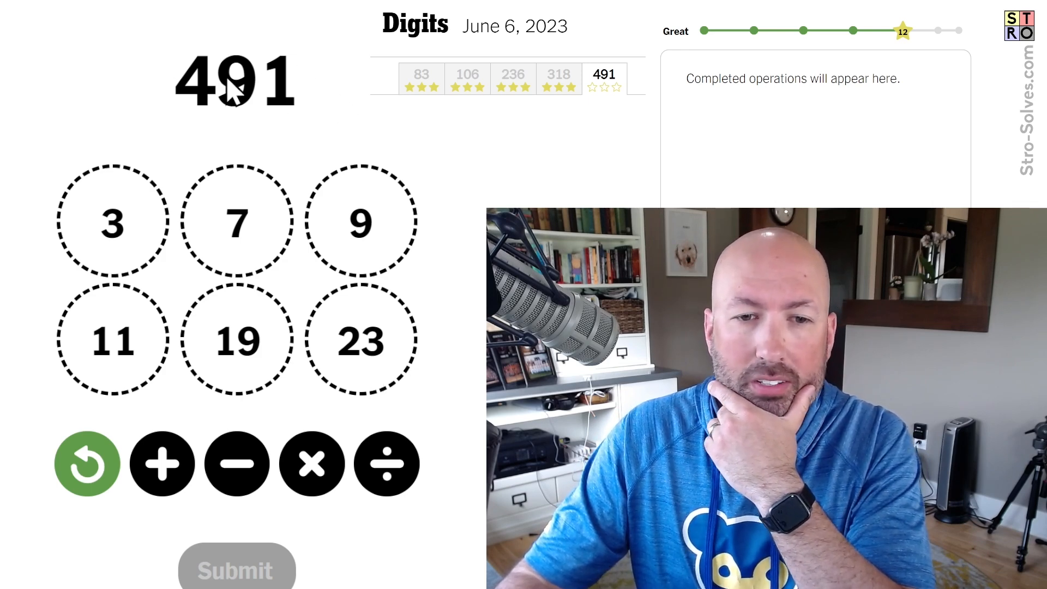
mouse_move(252, 120)
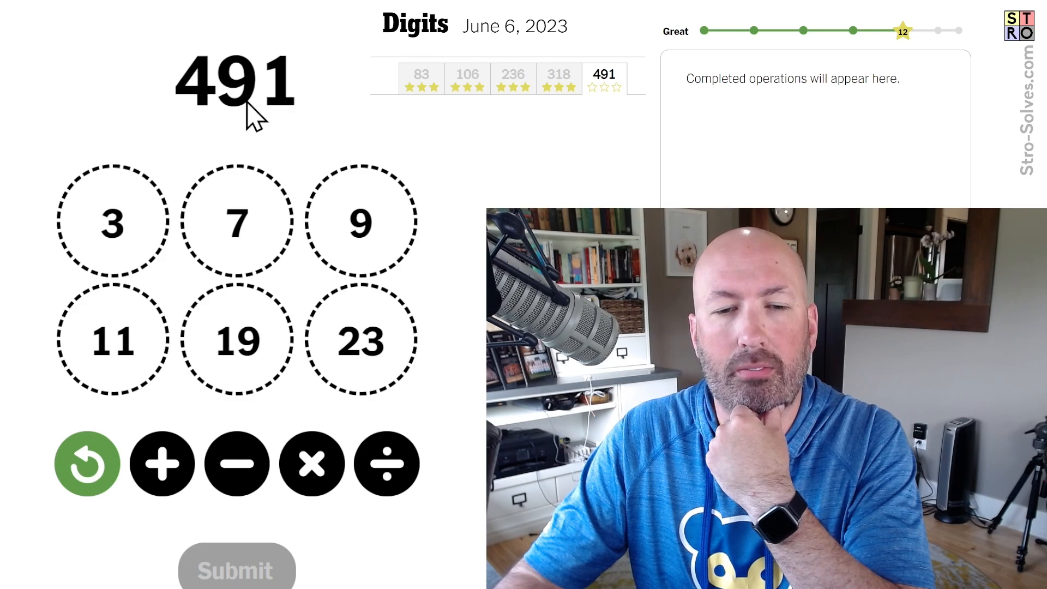
mouse_move(371, 194)
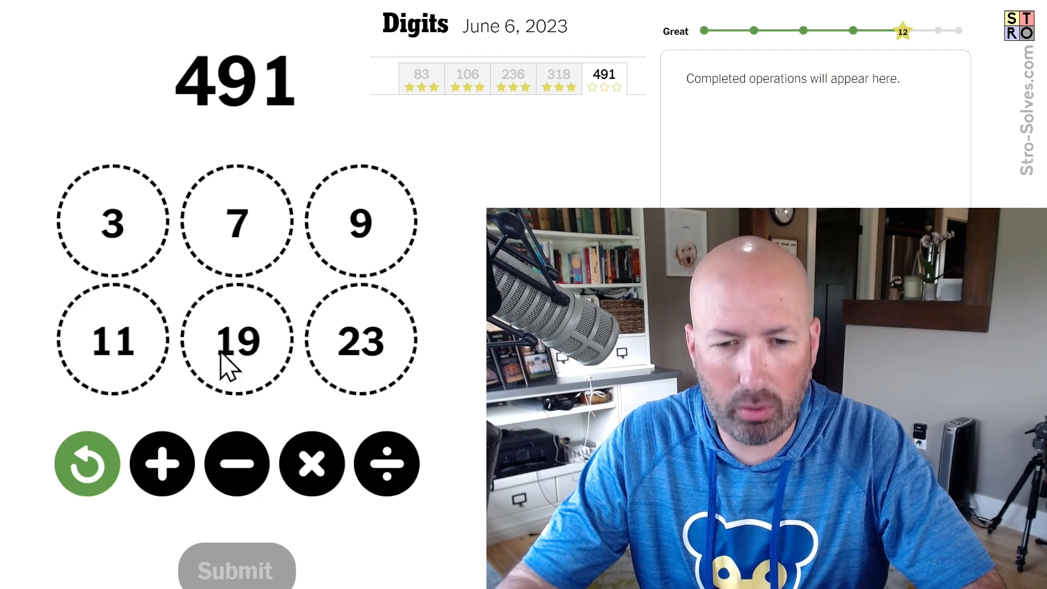
mouse_move(208, 240)
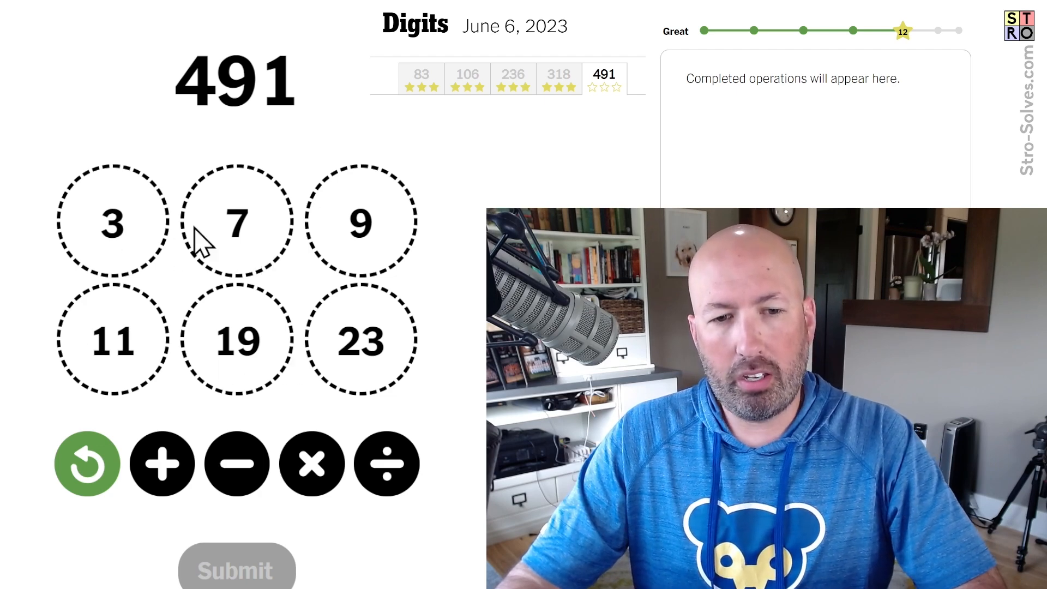
mouse_move(377, 390)
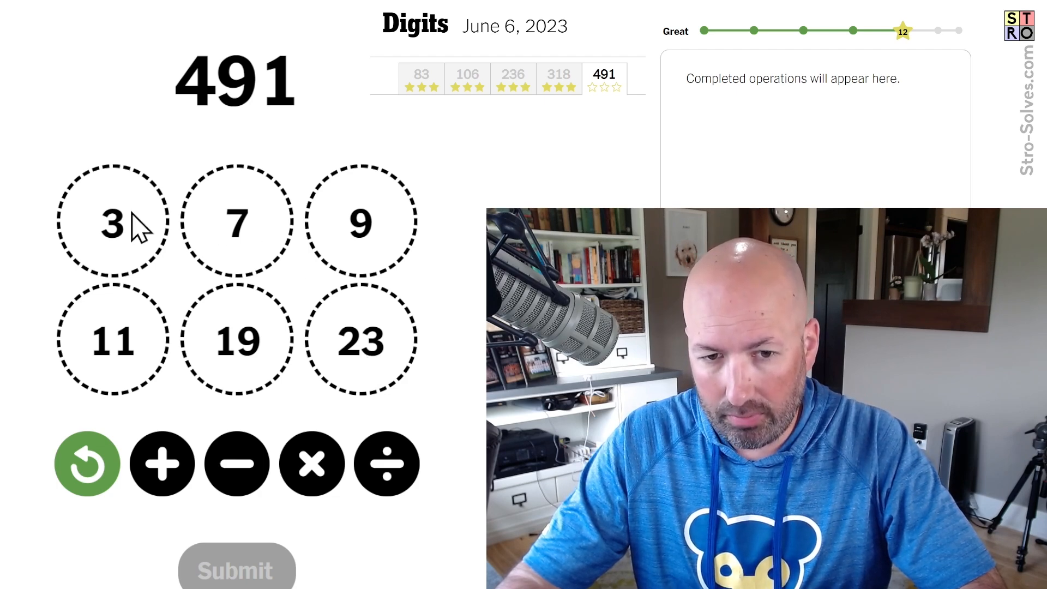
mouse_move(174, 375)
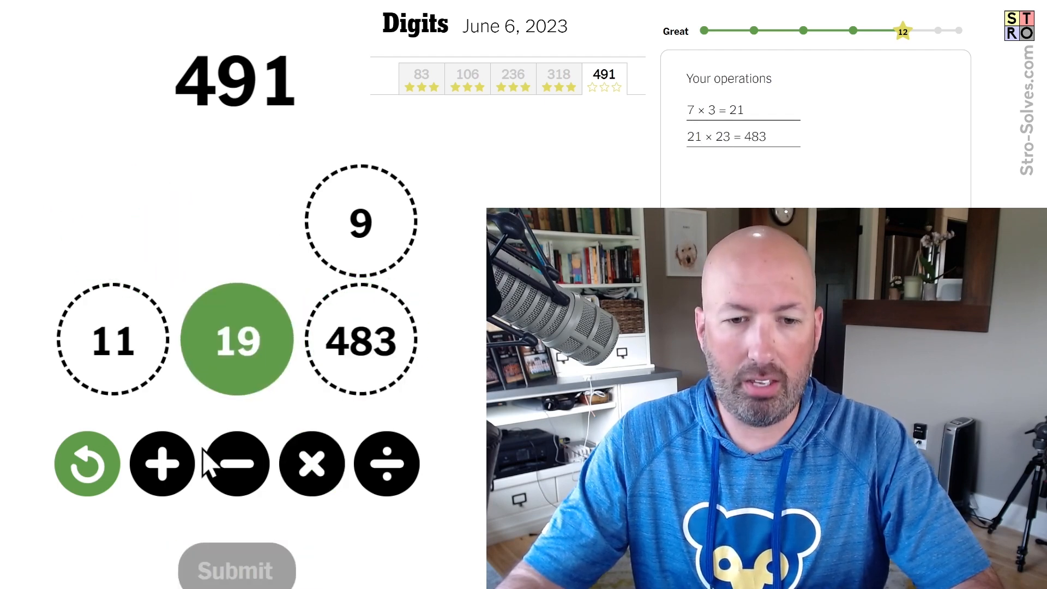
- Subtract 11 from 19 to get 8, leaving 8, 9 and 483
click(237, 464)
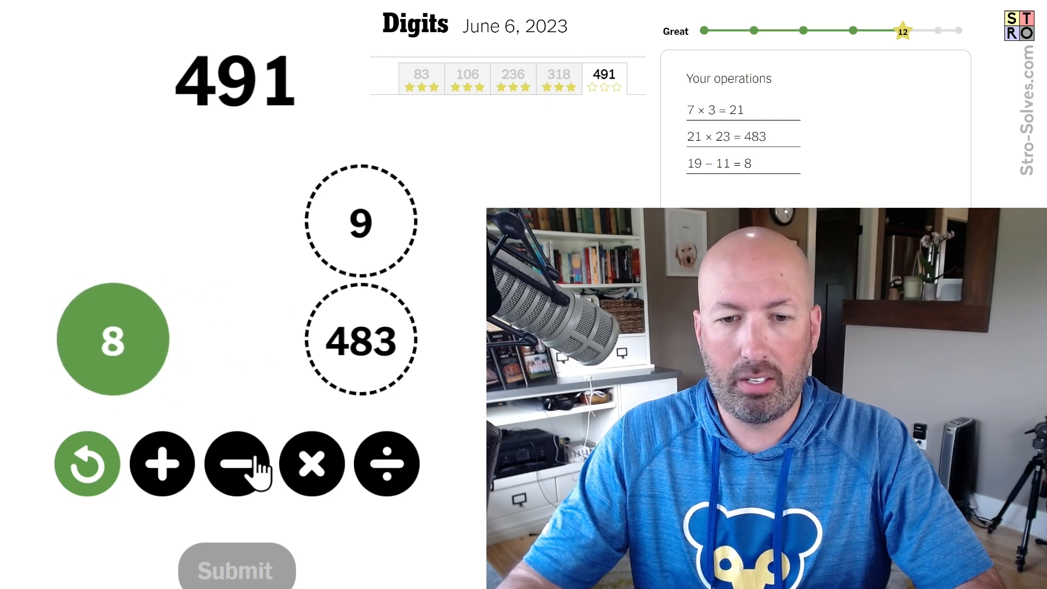